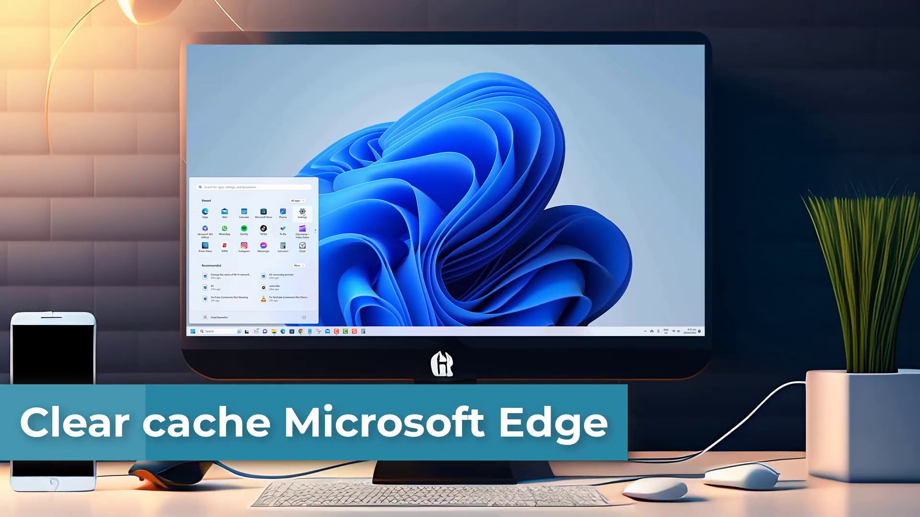
- Work through on-screen items on the desktop before starting the browser
{"action": "left_click", "coordinate": [302, 212]}
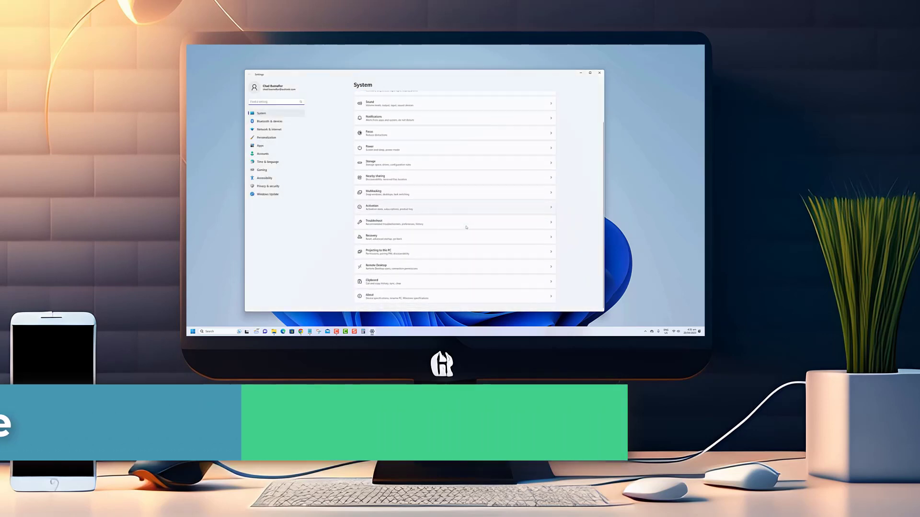
{"action": "left_click", "coordinate": [268, 129]}
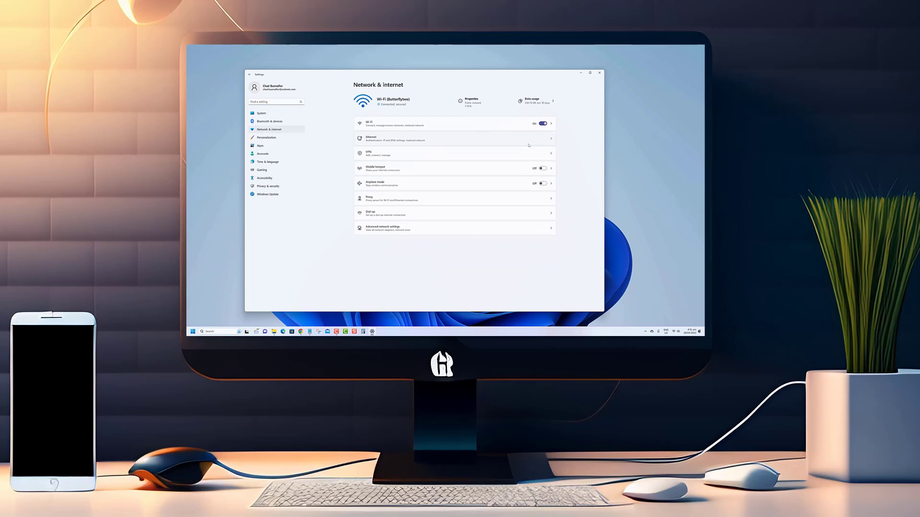
{"action": "mouse_move", "coordinate": [499, 181]}
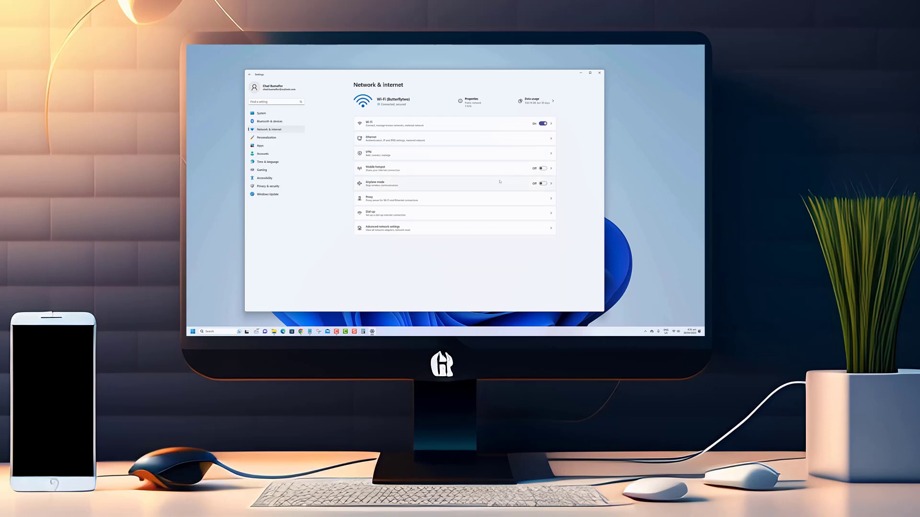
{"action": "left_click", "coordinate": [261, 114]}
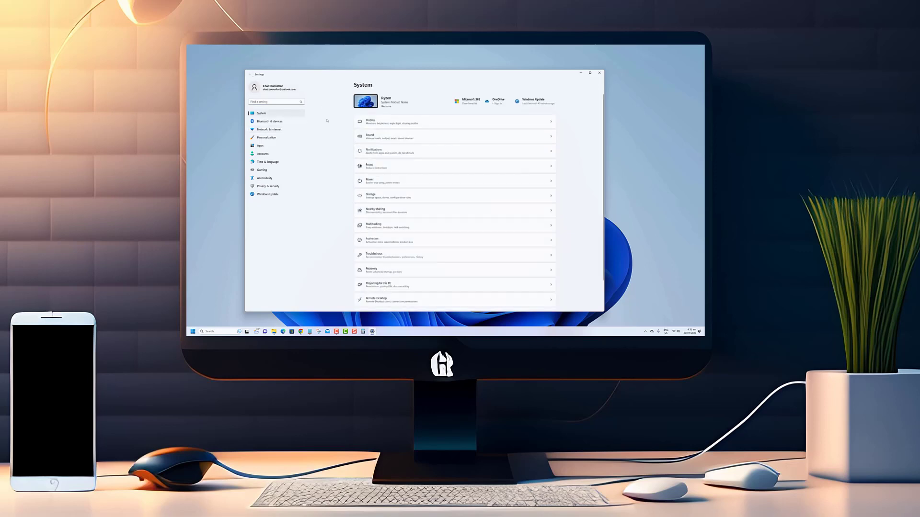
{"action": "left_click", "coordinate": [269, 122]}
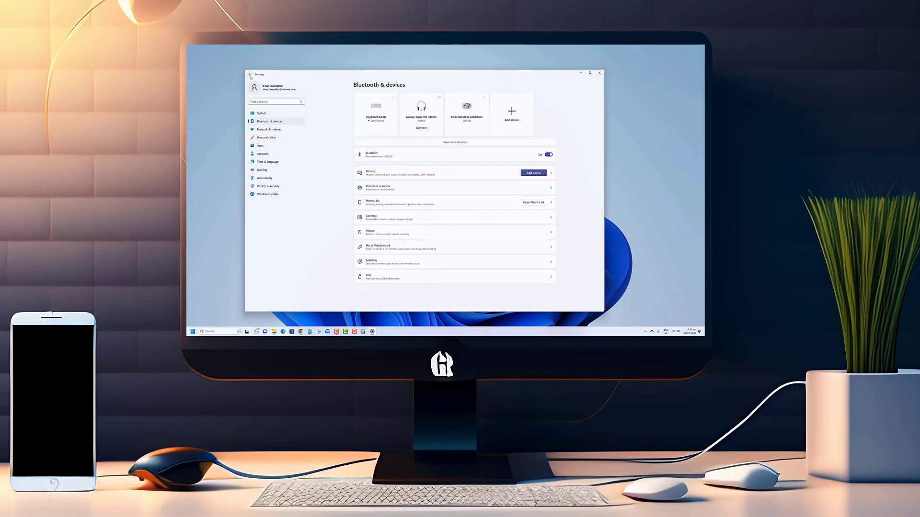
{"action": "left_click", "coordinate": [261, 113]}
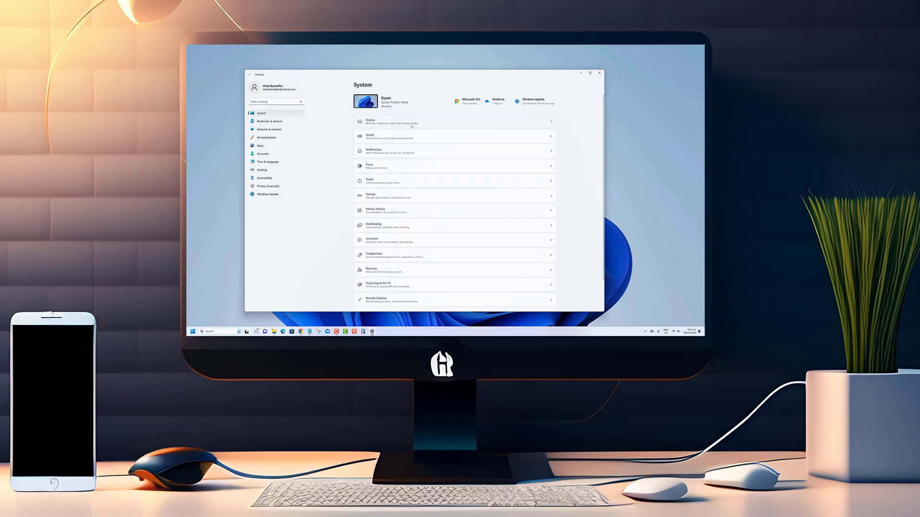
{"action": "left_click", "coordinate": [259, 145]}
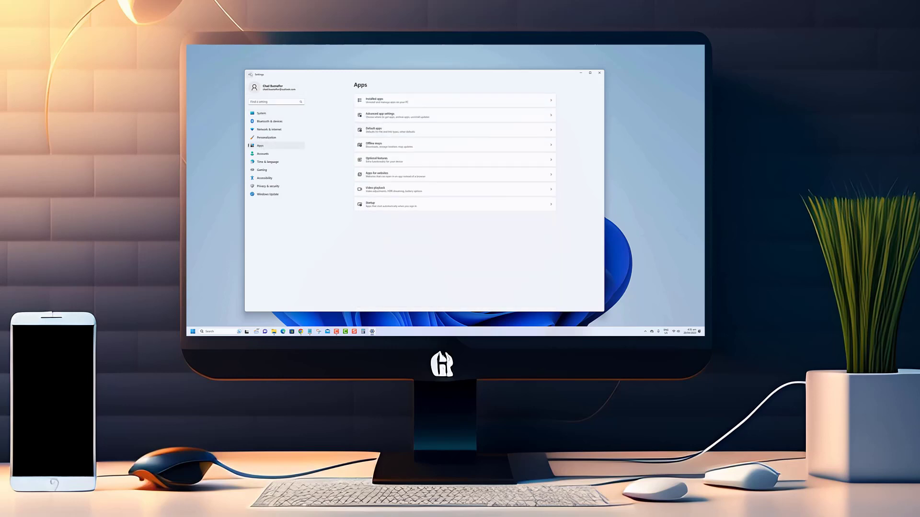
{"action": "left_click", "coordinate": [261, 112]}
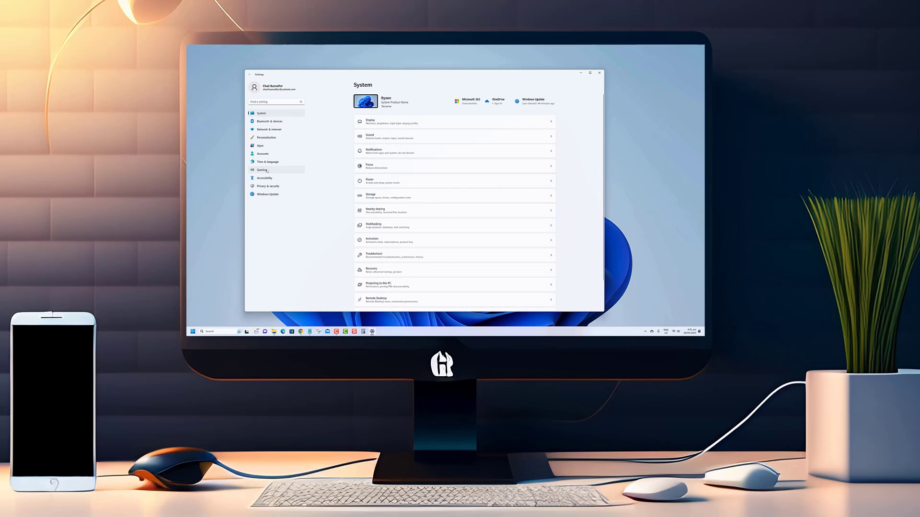
{"action": "left_click", "coordinate": [262, 170]}
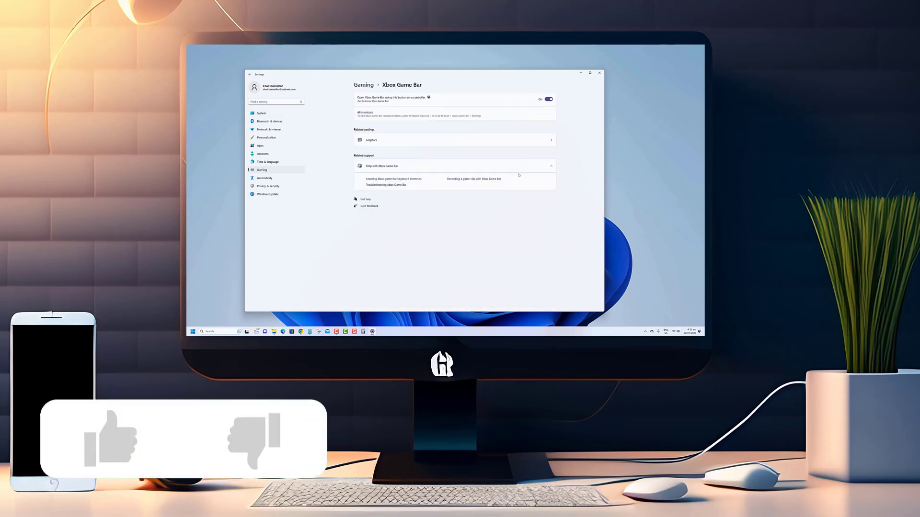
{"action": "left_click", "coordinate": [108, 439]}
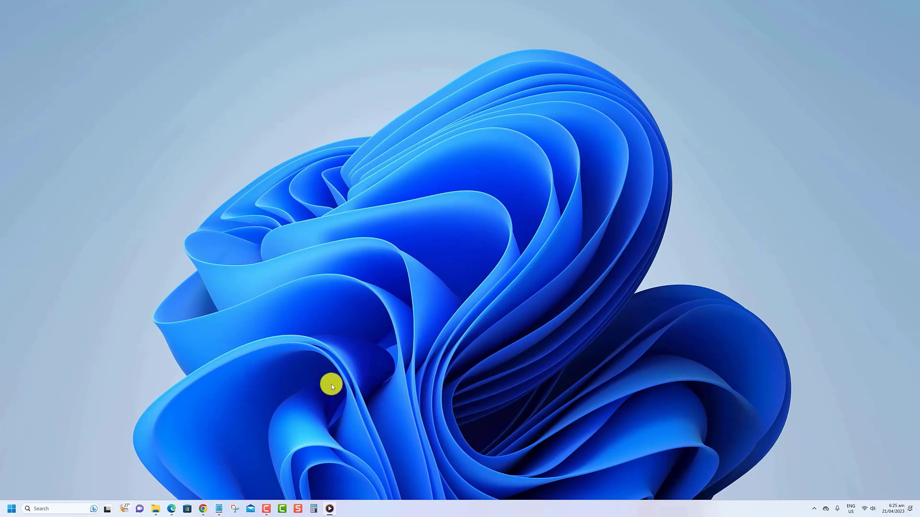
- Launch Edge from the taskbar and go to Settings > Privacy, search, and services
{"action": "left_click", "coordinate": [170, 509]}
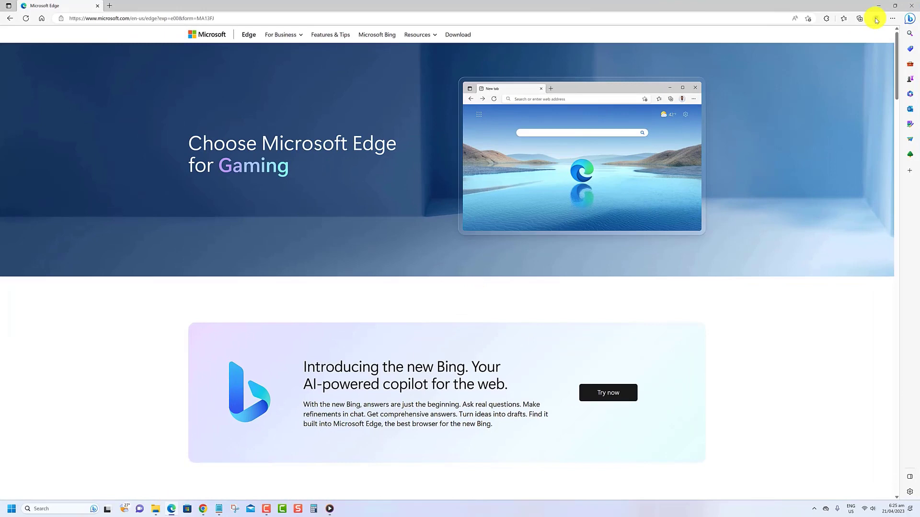
{"action": "left_click", "coordinate": [892, 18]}
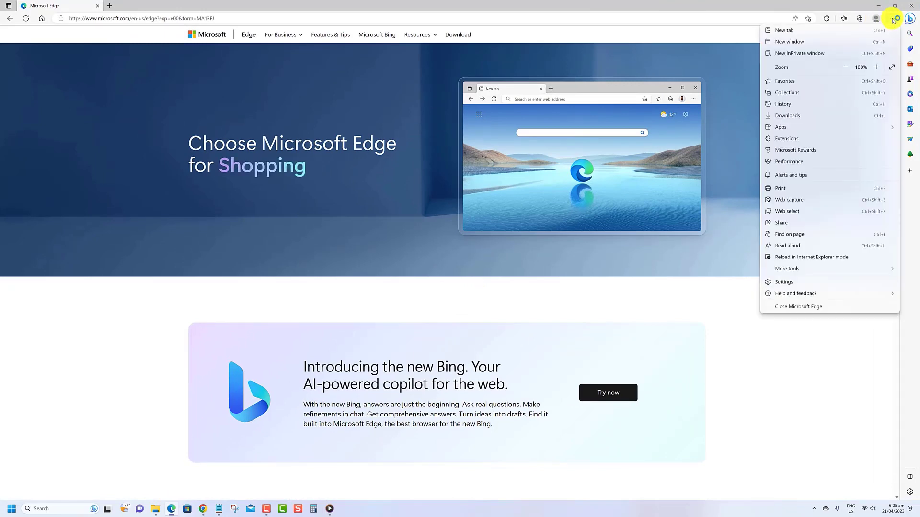
{"action": "left_click", "coordinate": [784, 282]}
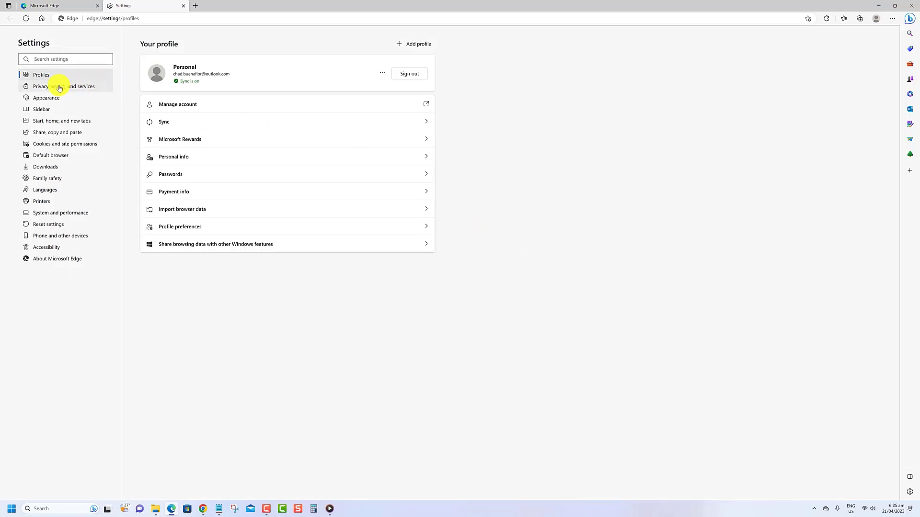
{"action": "left_click", "coordinate": [63, 86]}
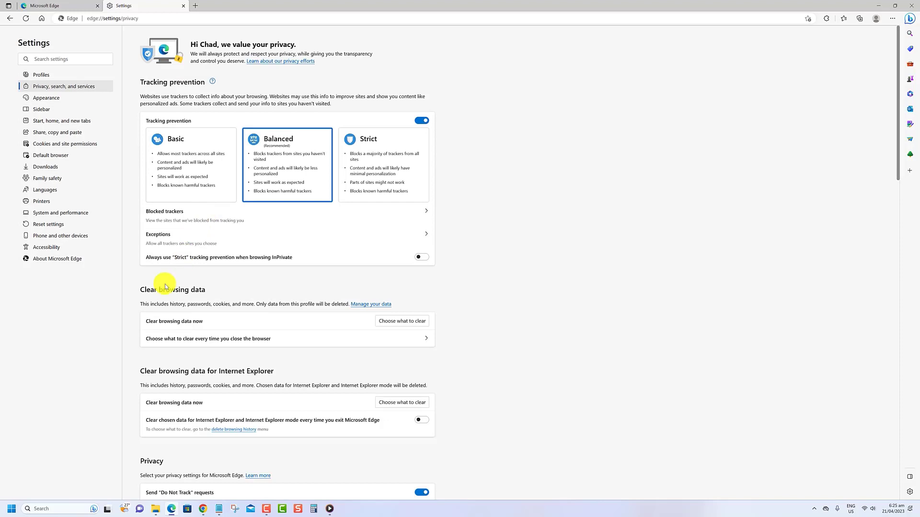
- Set the Clear browsing data time range to All time, including cached images and files
{"action": "left_click", "coordinate": [402, 321]}
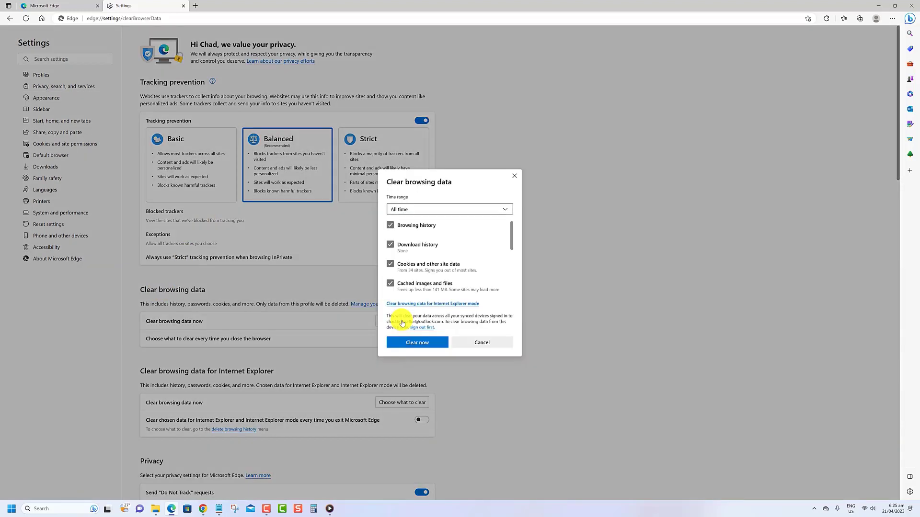
{"action": "left_click", "coordinate": [447, 209]}
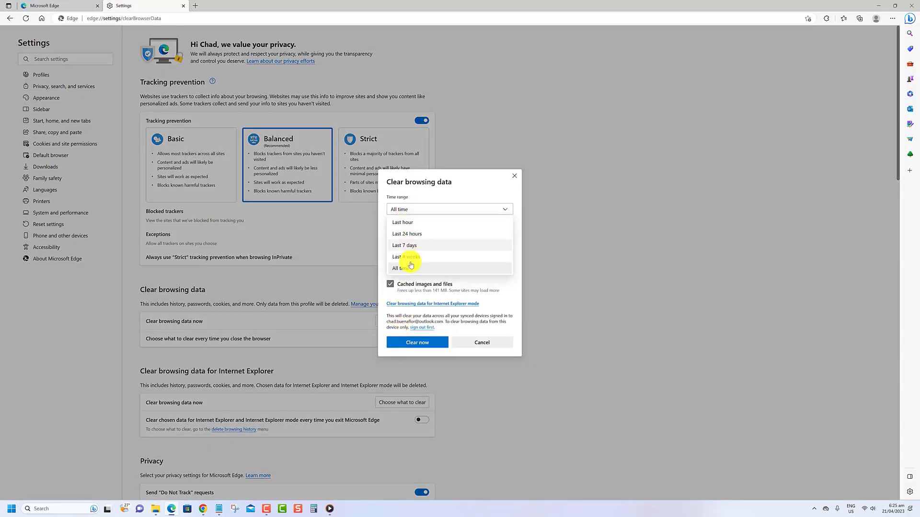
{"action": "left_click", "coordinate": [398, 268]}
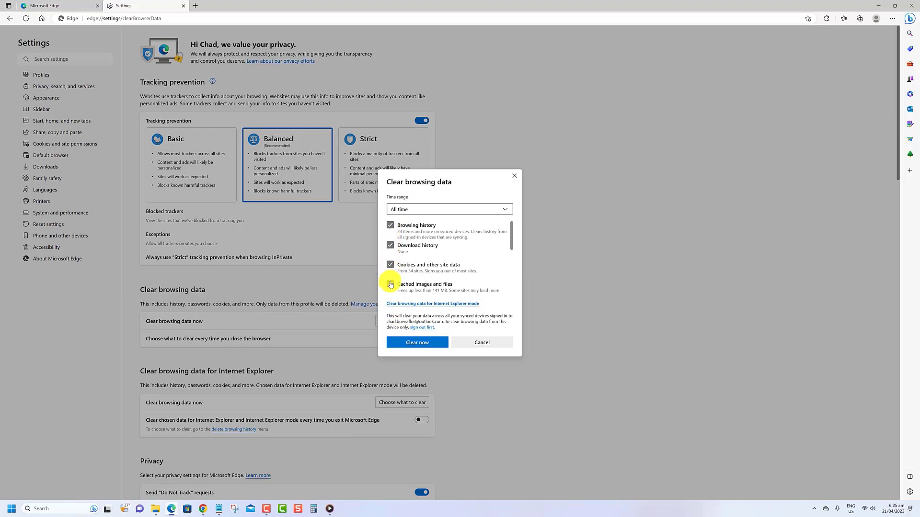
{"action": "left_click", "coordinate": [389, 284]}
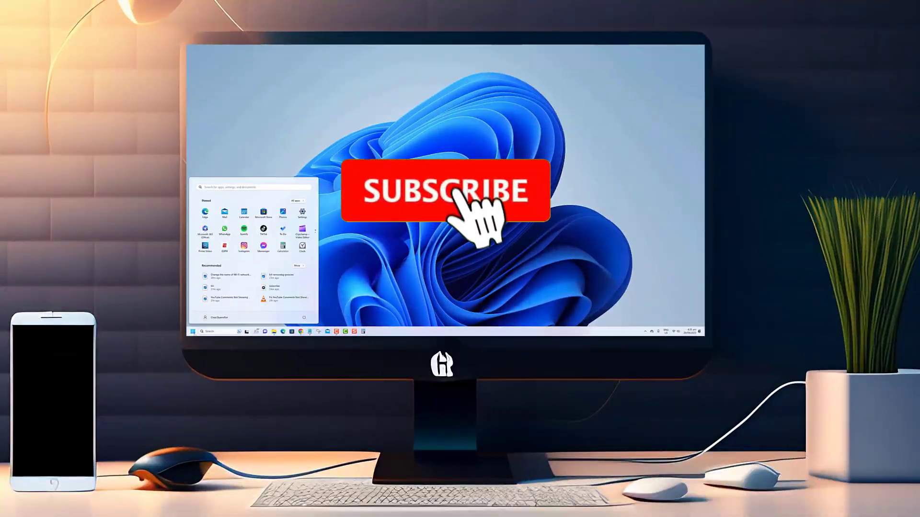
{"action": "left_click", "coordinate": [447, 189]}
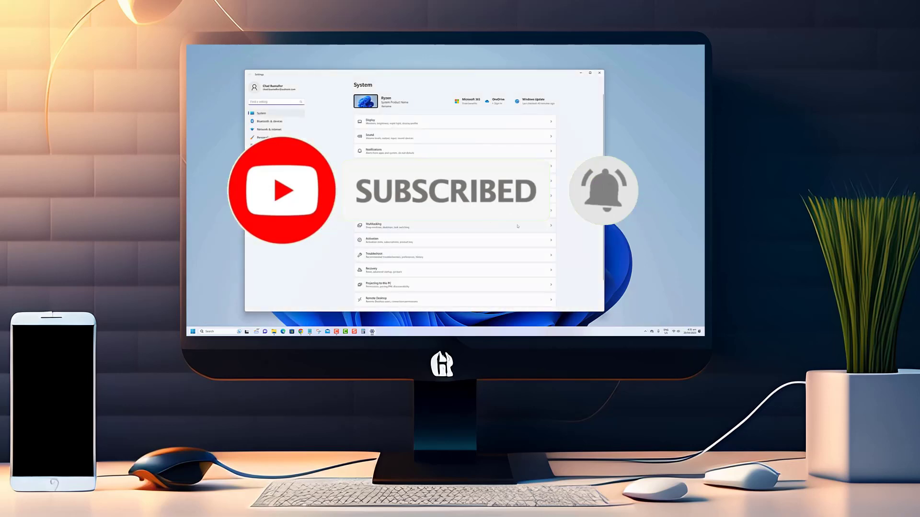
{"action": "scroll", "scroll_direction": "down", "scroll_amount": 3}
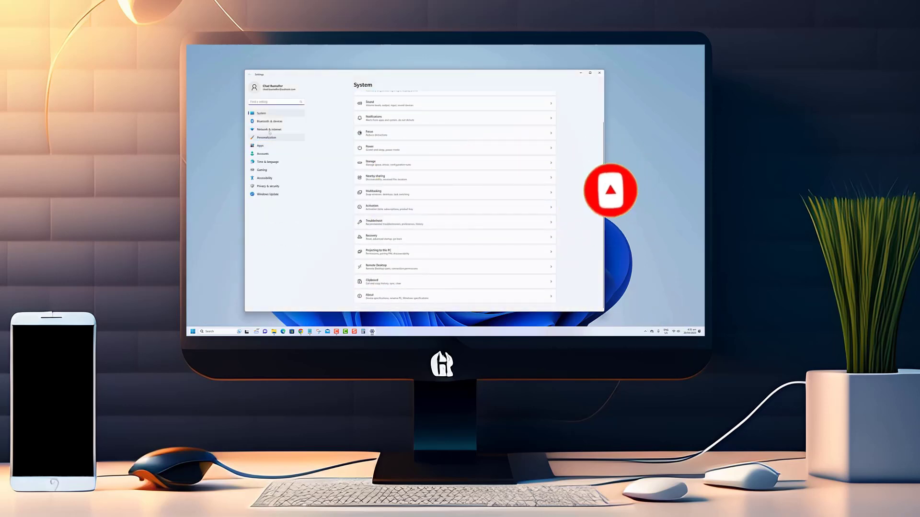